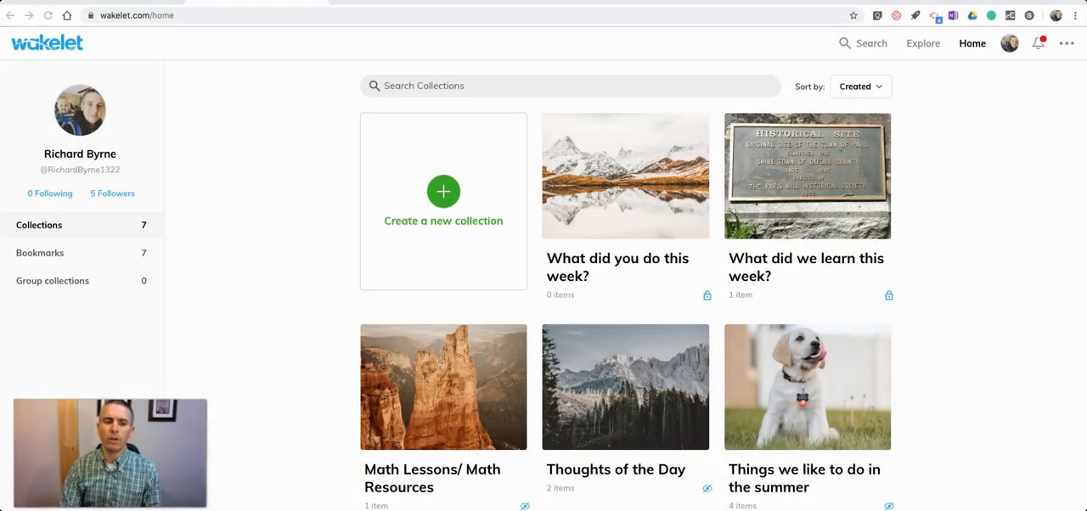
{"action": "mouse_move", "coordinate": [607, 238]}
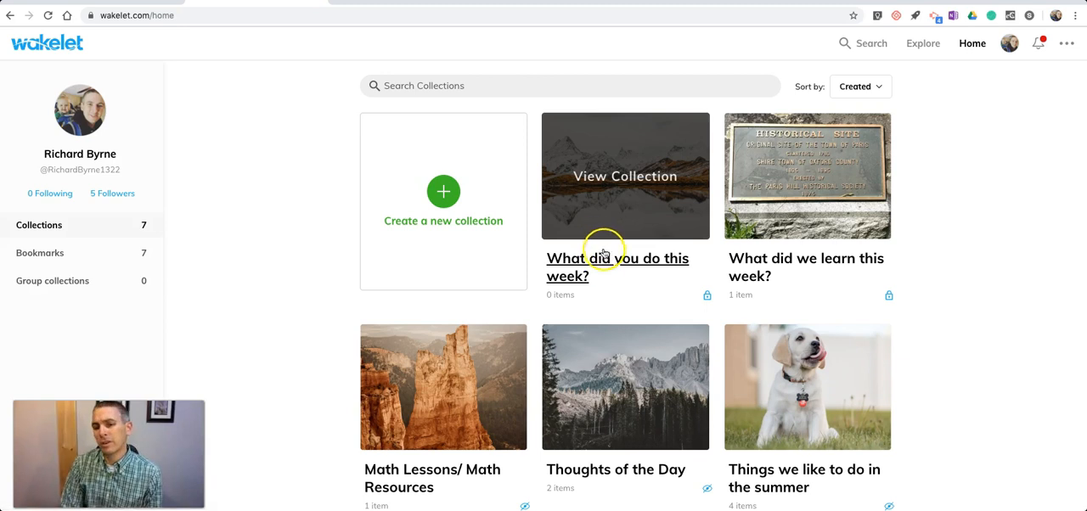
{"action": "mouse_move", "coordinate": [591, 204]}
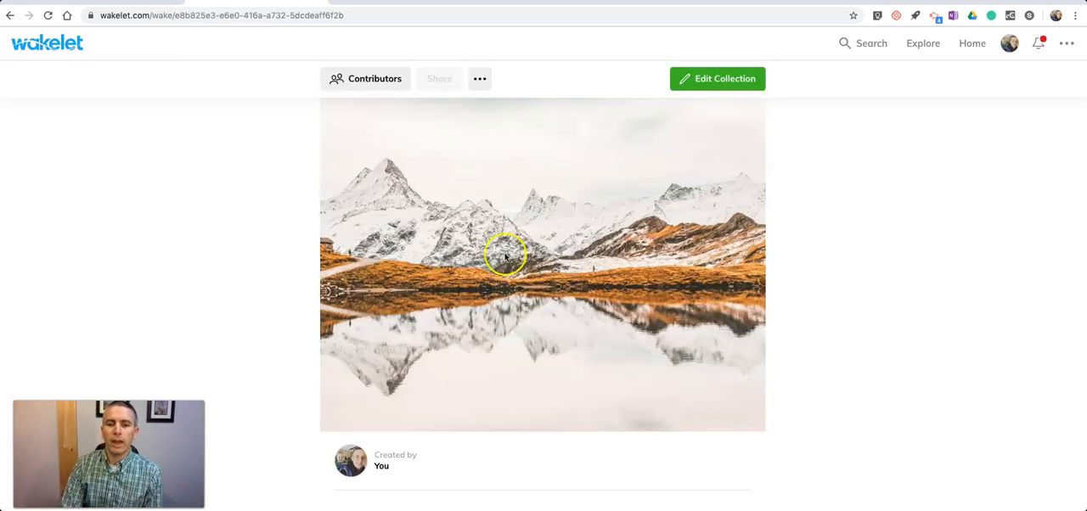
{"action": "mouse_move", "coordinate": [652, 299]}
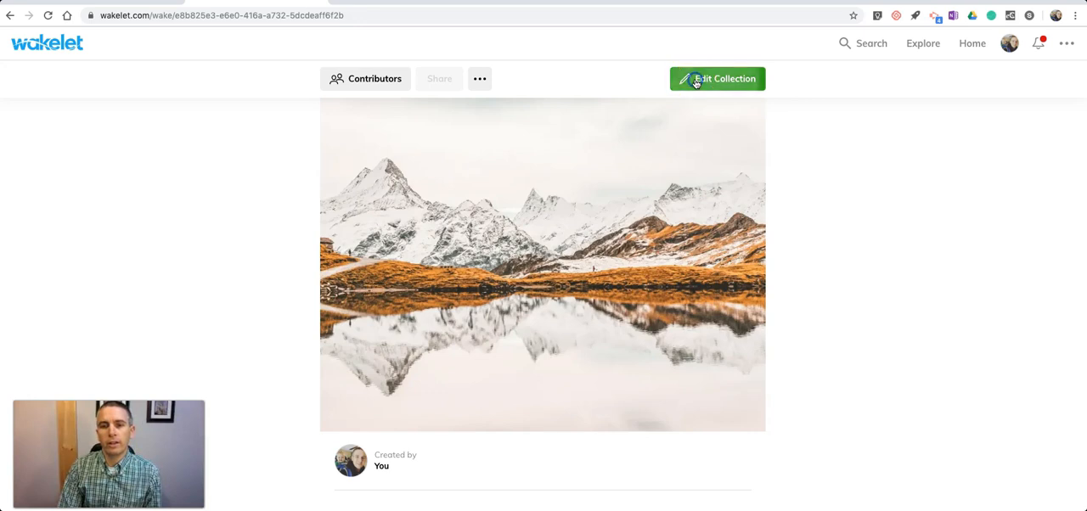
Step: Change the 'What did you do this week?' collection from Private to Unlisted and save
{"action": "left_click", "coordinate": [717, 78]}
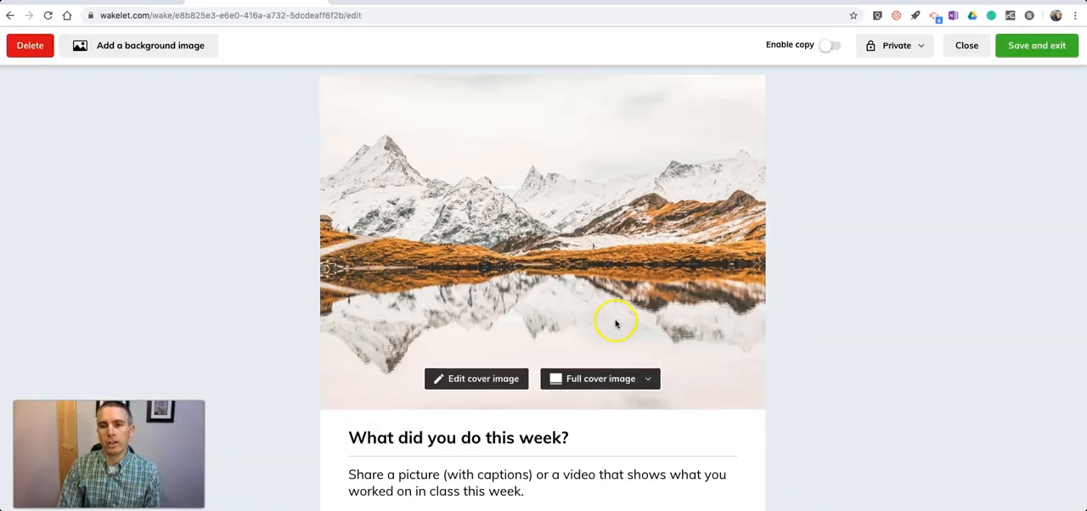
{"action": "scroll", "scroll_direction": "down", "scroll_amount": 3}
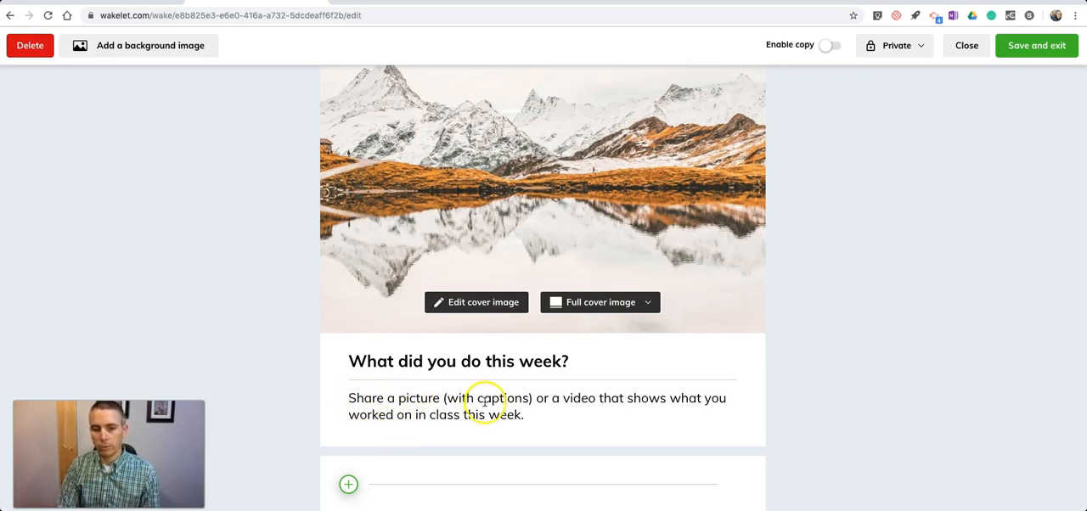
{"action": "mouse_move", "coordinate": [387, 415]}
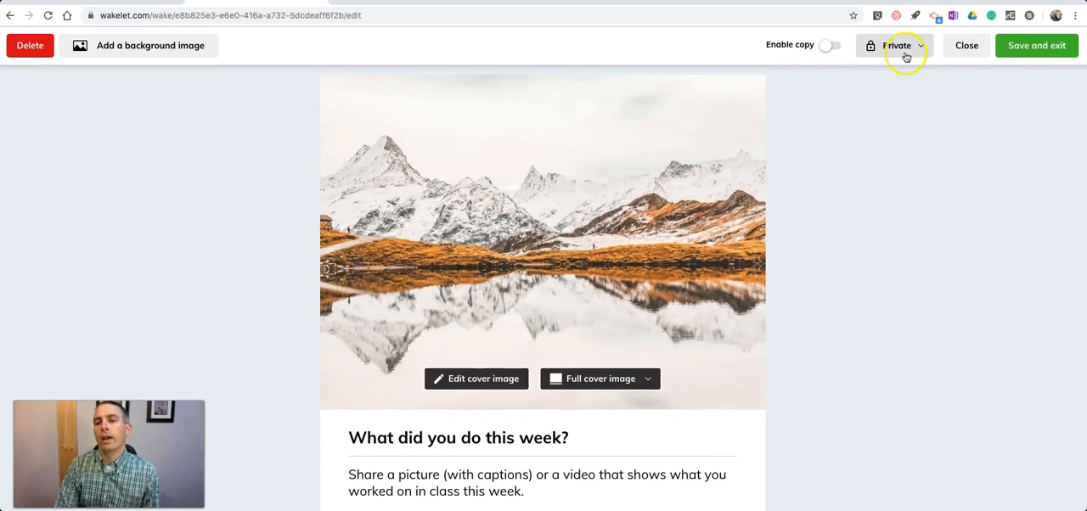
{"action": "left_click", "coordinate": [897, 45]}
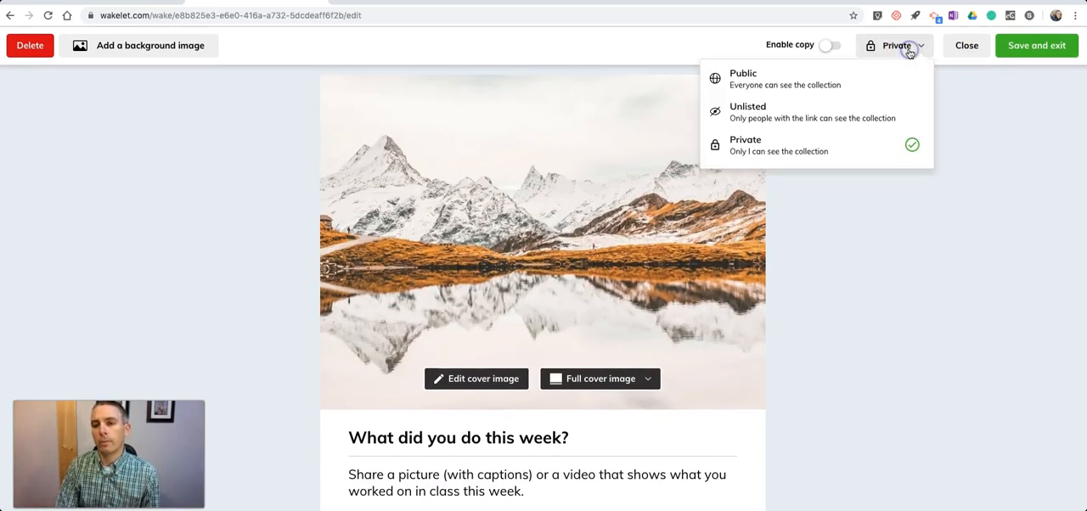
{"action": "left_click", "coordinate": [747, 112]}
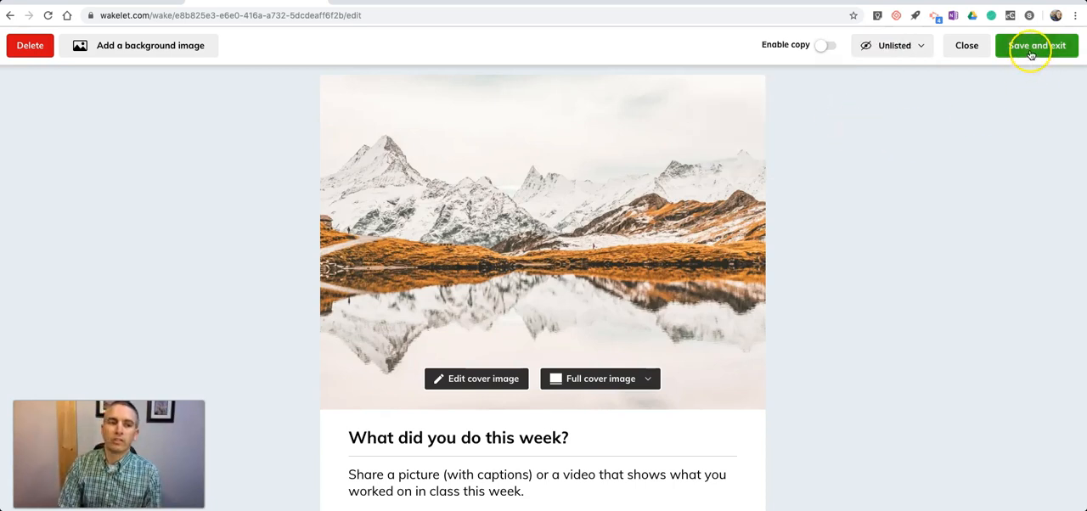
{"action": "left_click", "coordinate": [1037, 45]}
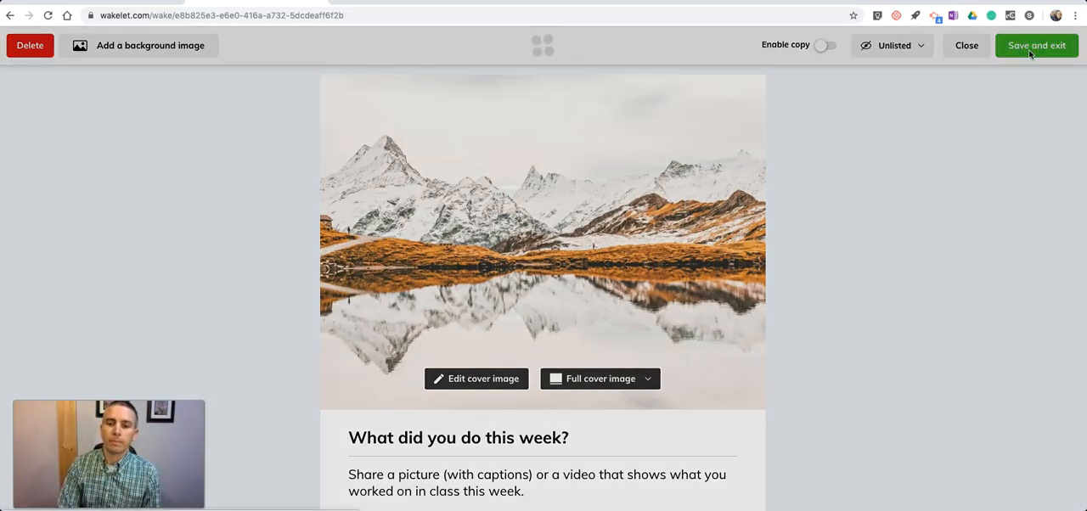
{"action": "left_click", "coordinate": [1036, 45]}
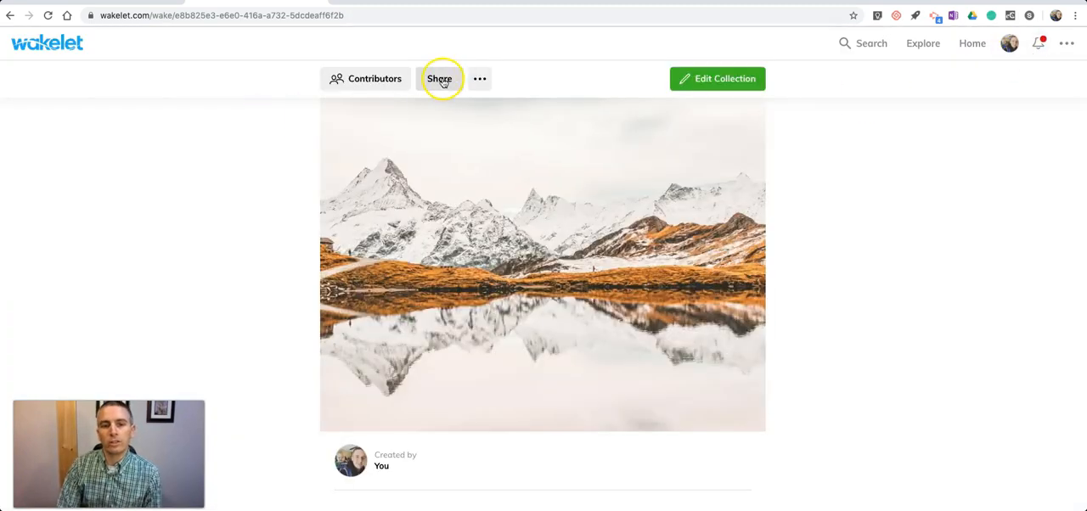
{"action": "left_click", "coordinate": [439, 78]}
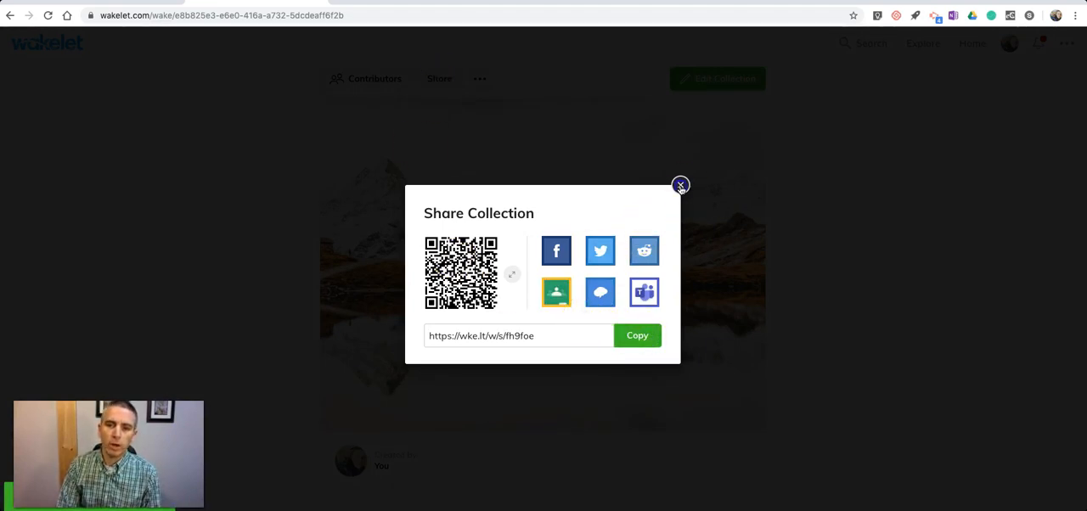
{"action": "left_click", "coordinate": [681, 185]}
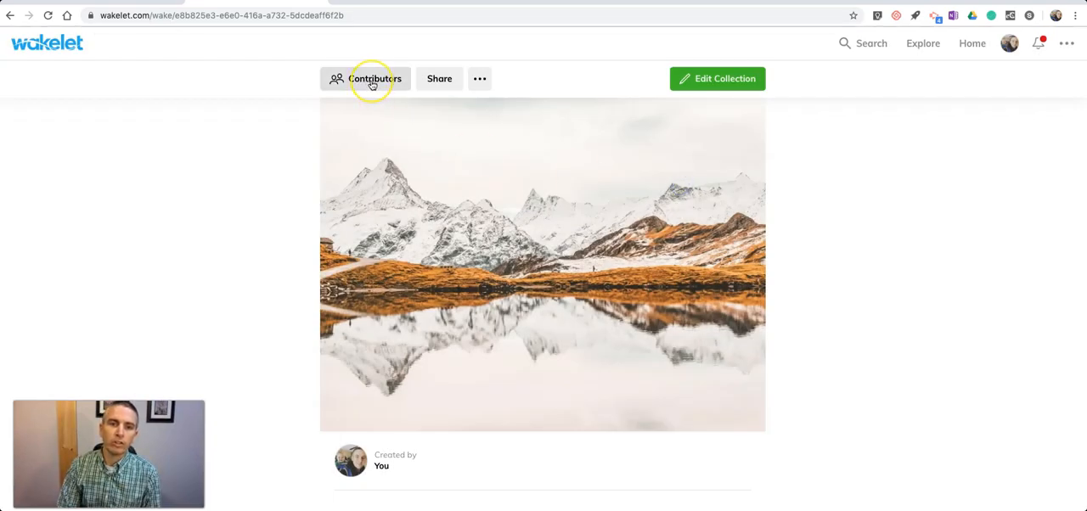
{"action": "left_click", "coordinate": [375, 78]}
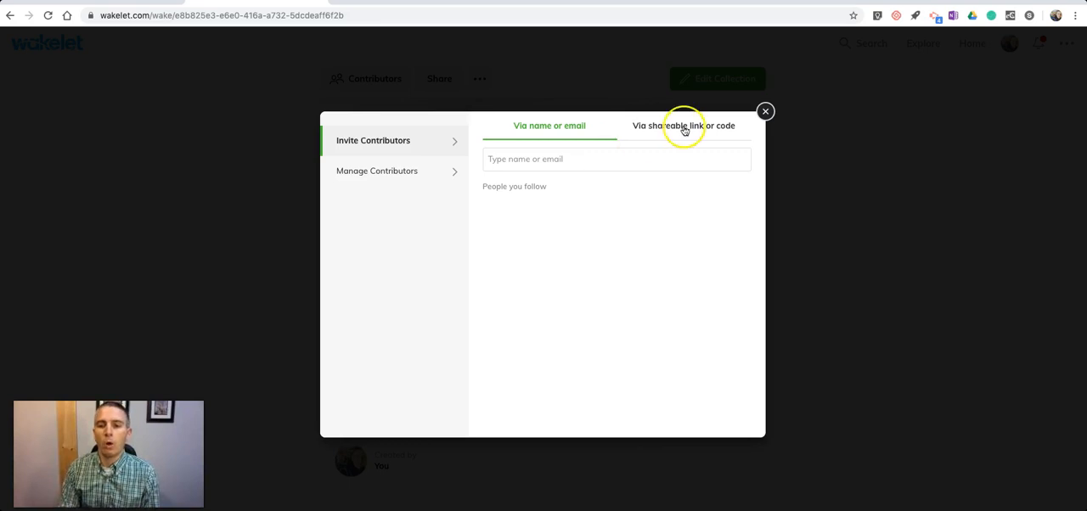
{"action": "left_click", "coordinate": [684, 126]}
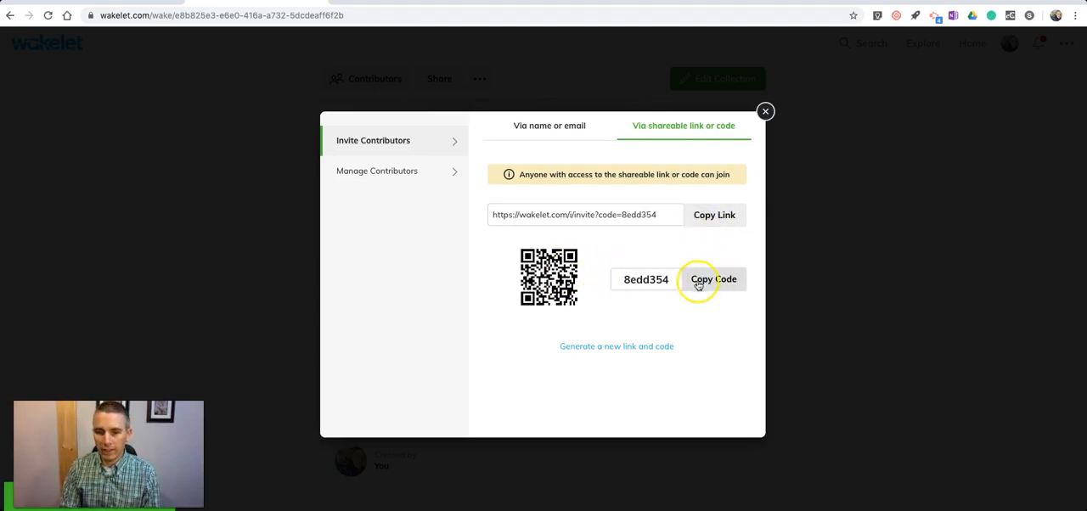
{"action": "mouse_move", "coordinate": [646, 280]}
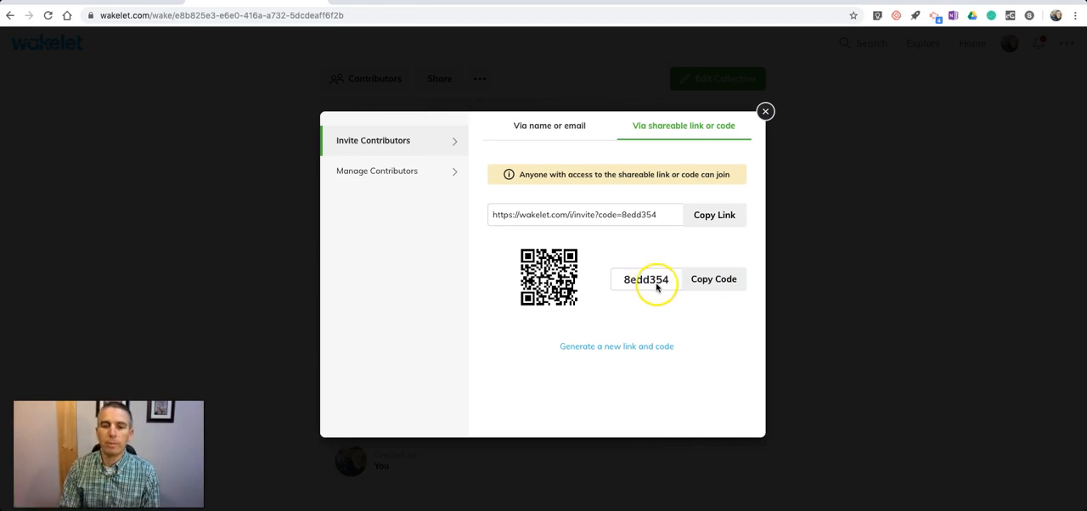
{"action": "mouse_move", "coordinate": [606, 274]}
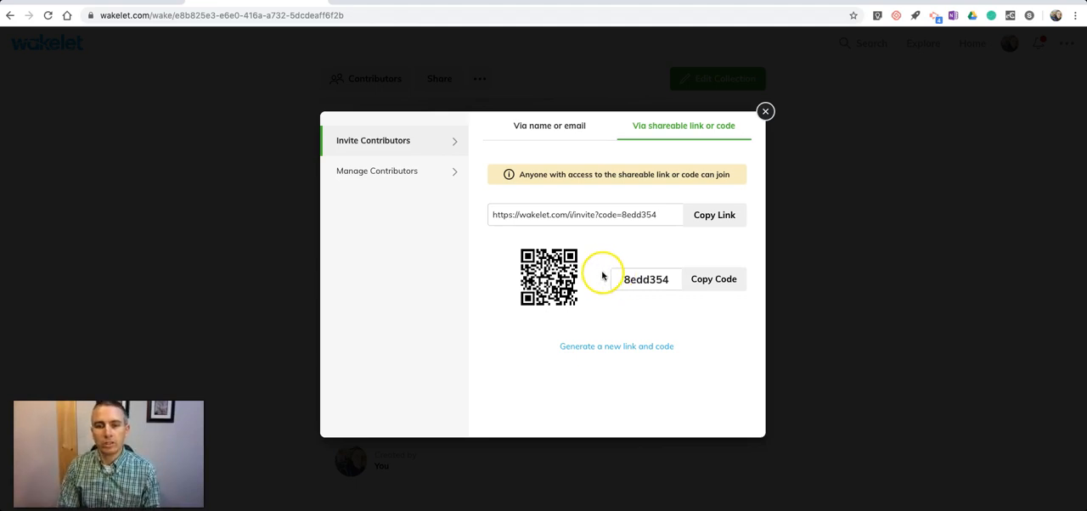
{"action": "left_click", "coordinate": [764, 110]}
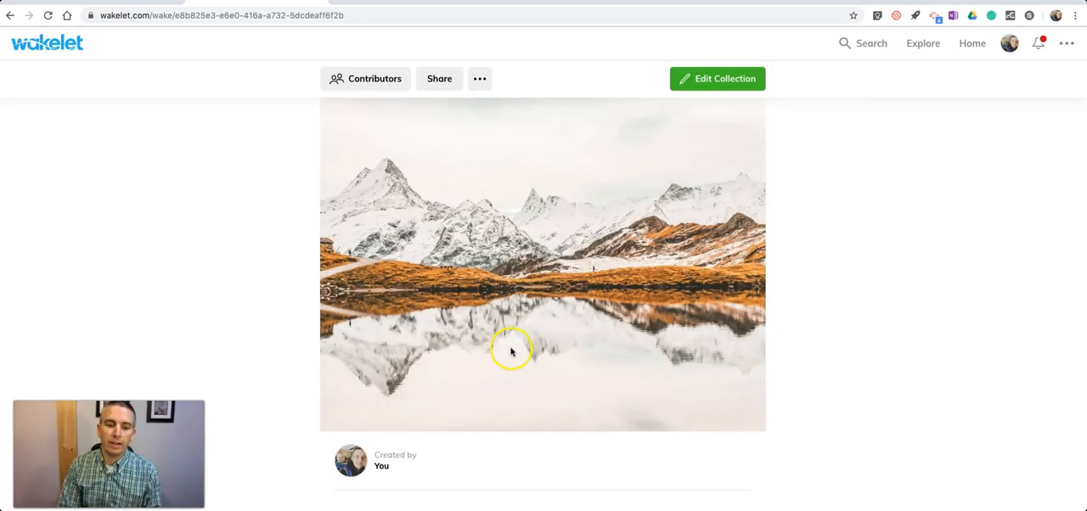
{"action": "scroll", "scroll_direction": "down", "scroll_amount": 3}
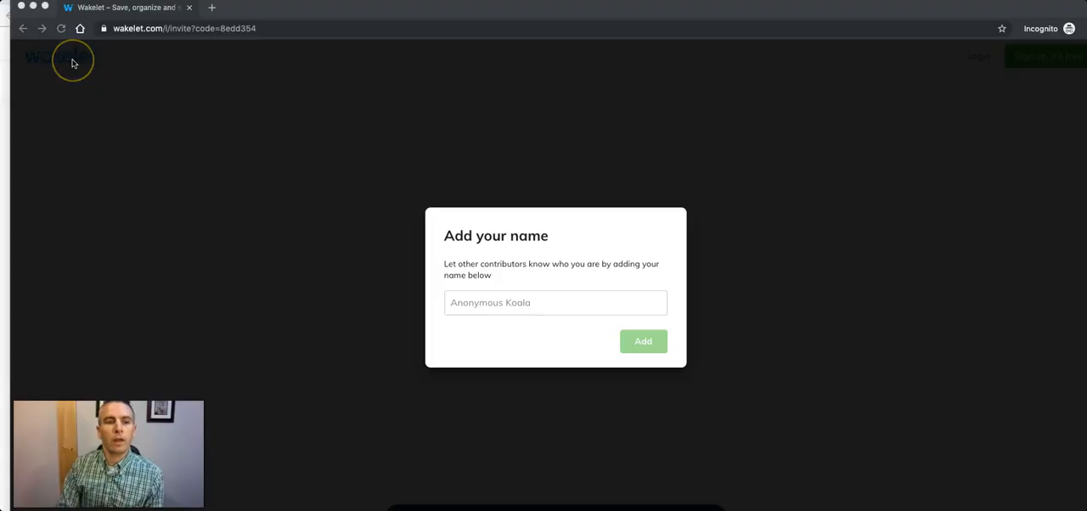
{"action": "mouse_move", "coordinate": [130, 34]}
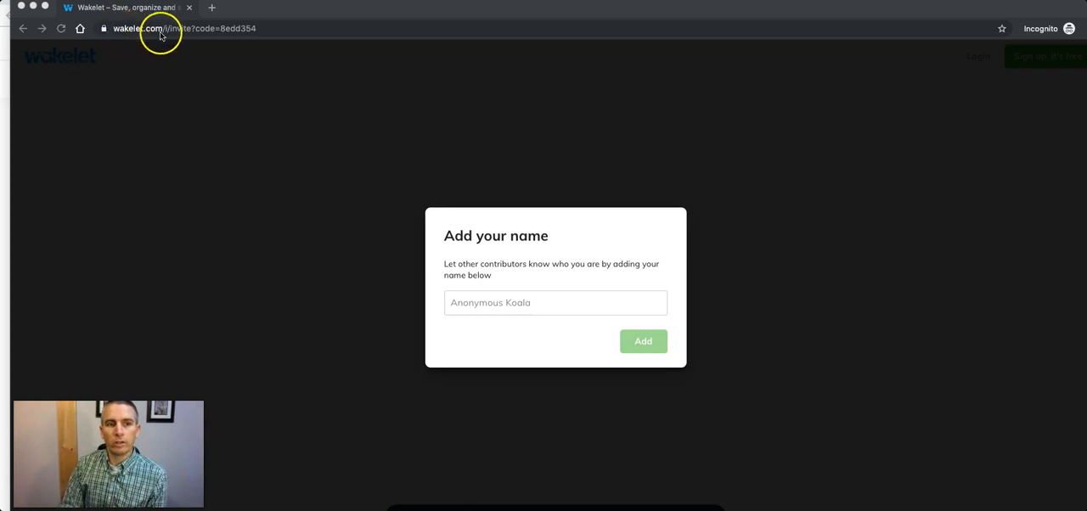
{"action": "mouse_move", "coordinate": [484, 263]}
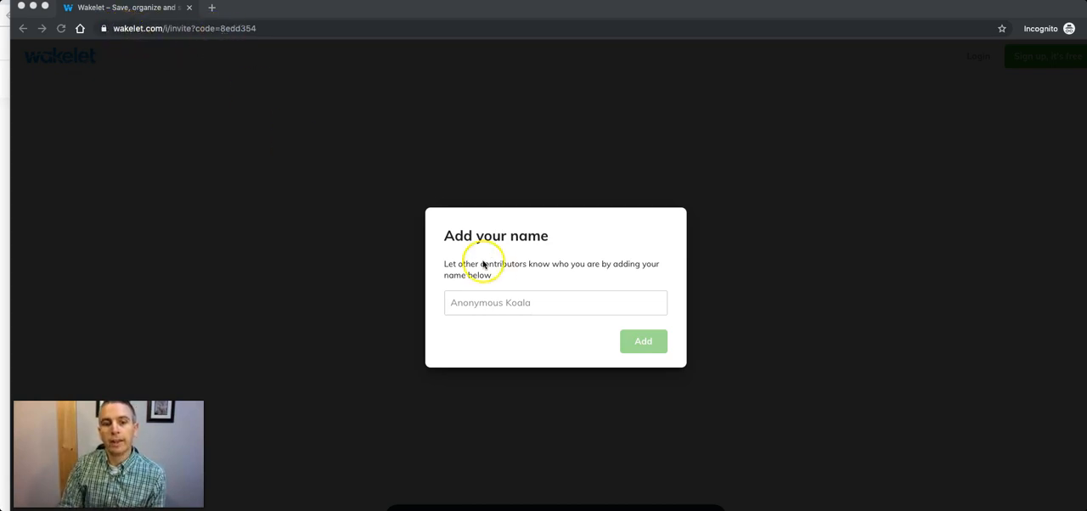
Step: Join the collection through the invite link as contributor 'Mason'
{"action": "left_click", "coordinate": [556, 302]}
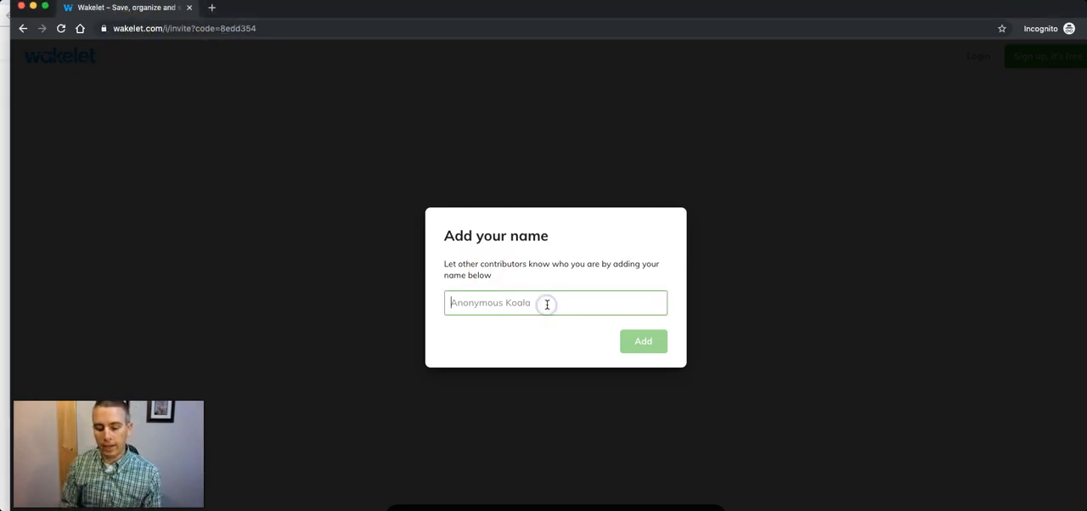
{"action": "type", "text": "Mason"}
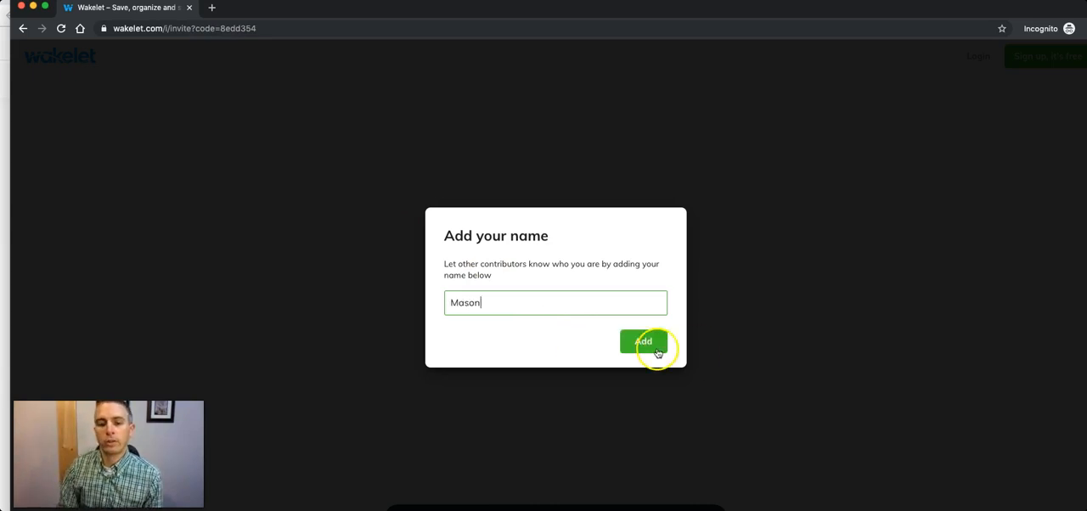
{"action": "left_click", "coordinate": [642, 342]}
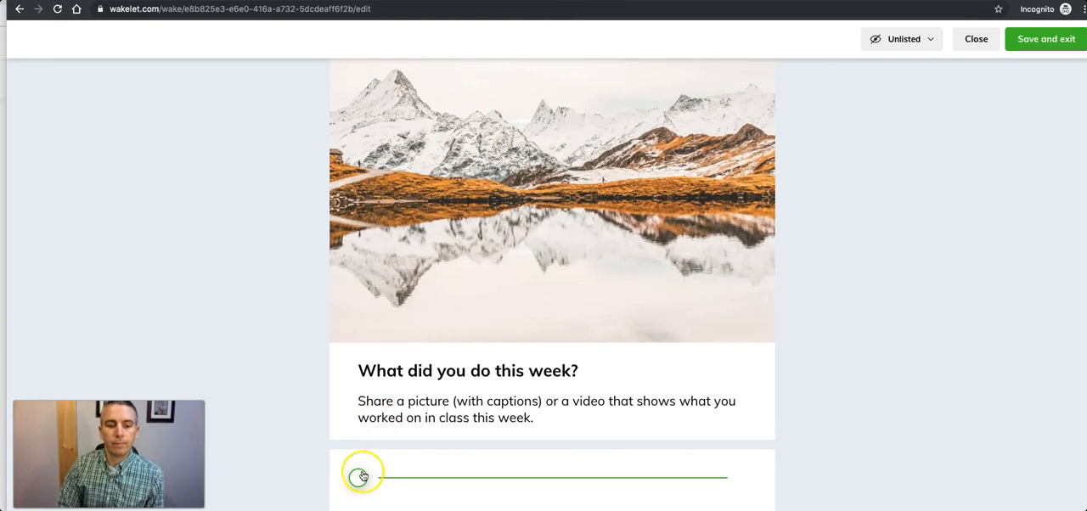
Step: Show the contributor's add-item options: Paste URL, Text, Image, PDF and Drive
{"action": "left_click", "coordinate": [361, 476]}
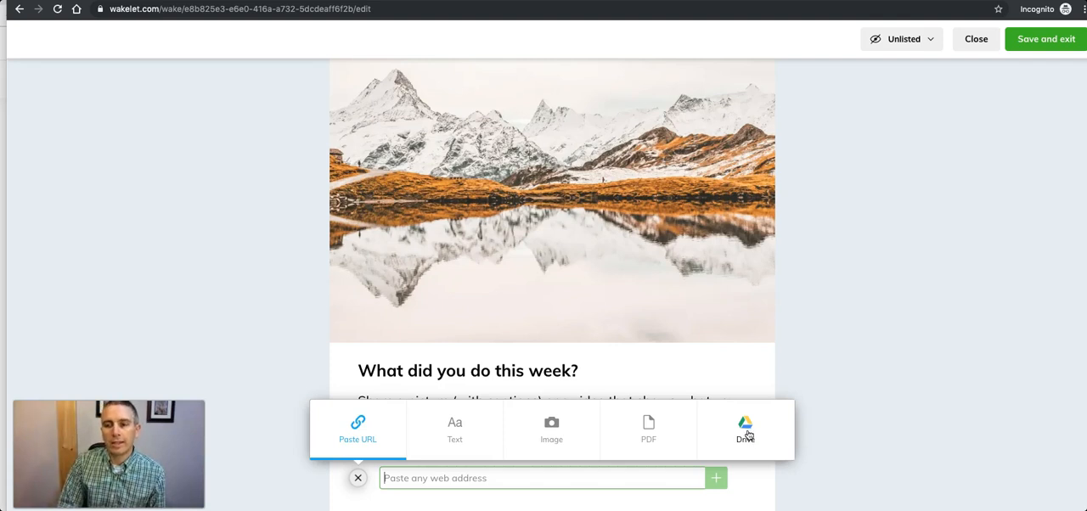
{"action": "mouse_move", "coordinate": [21, 133]}
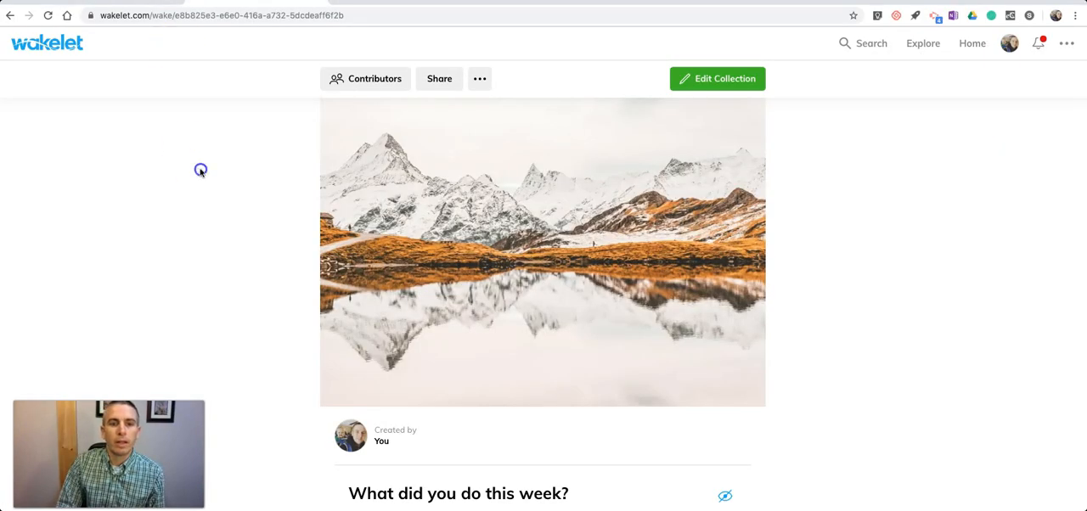
Step: Invite Mason by his etech4teachers.com email address as a contributor and send the invite
{"action": "left_click", "coordinate": [366, 78]}
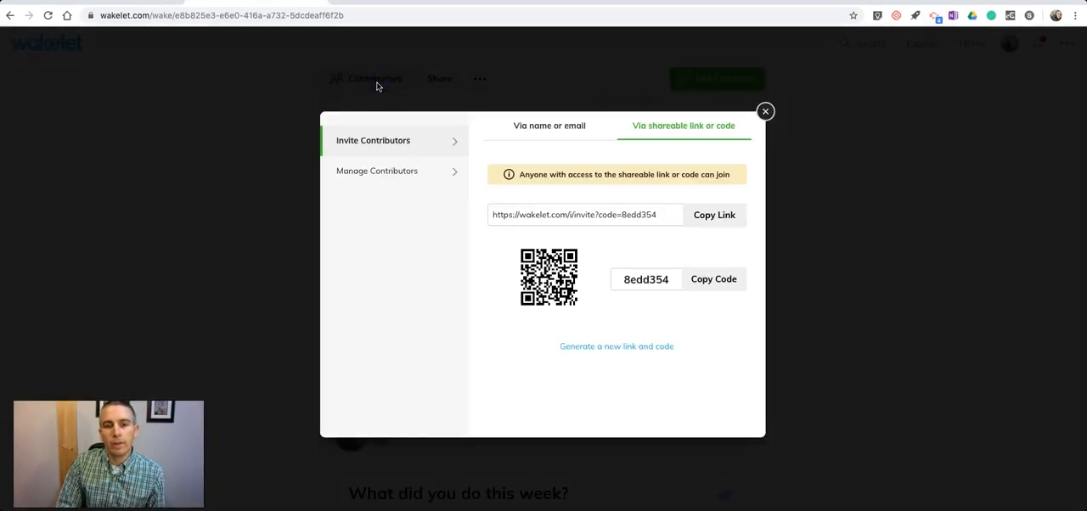
{"action": "left_click", "coordinate": [549, 126]}
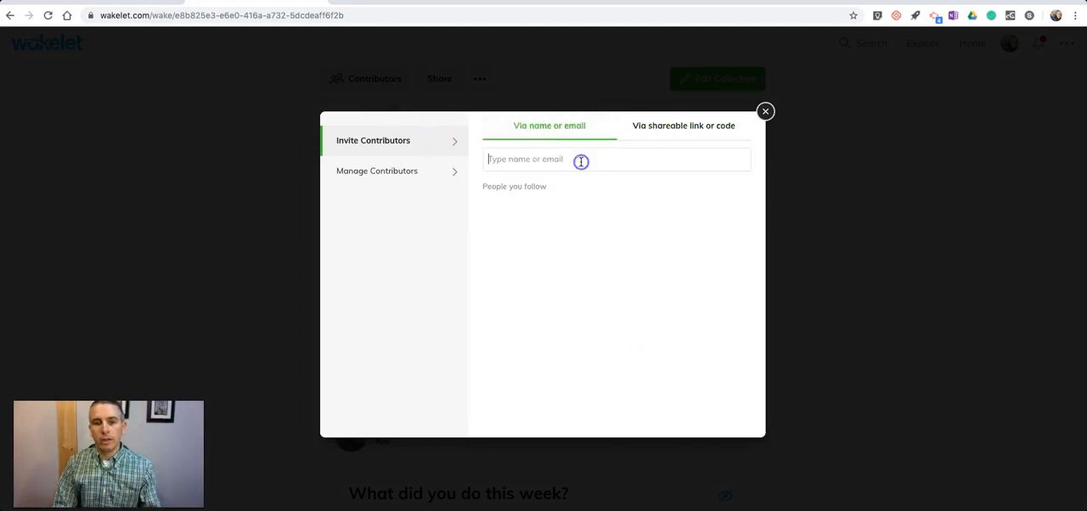
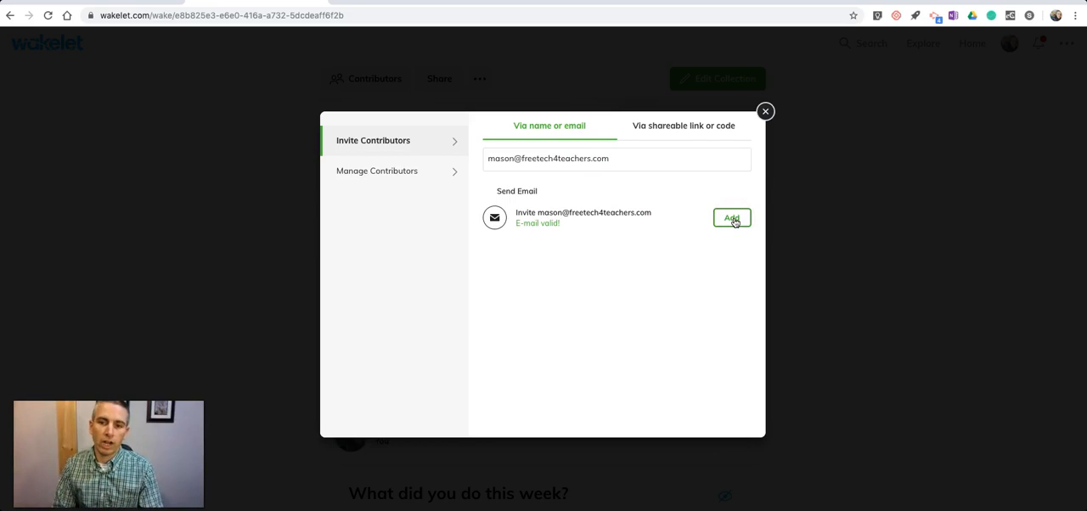
{"action": "left_click", "coordinate": [731, 219]}
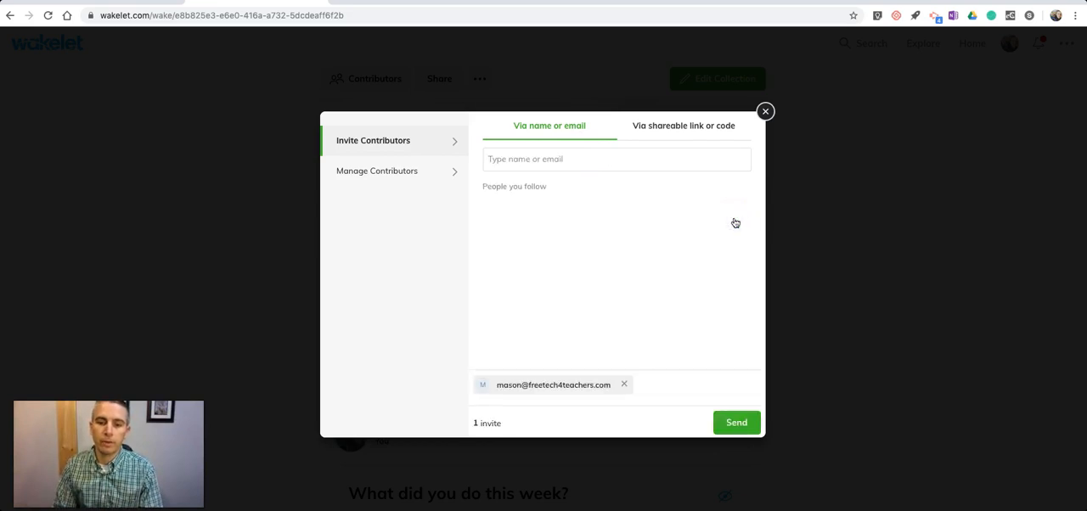
{"action": "left_click", "coordinate": [736, 423]}
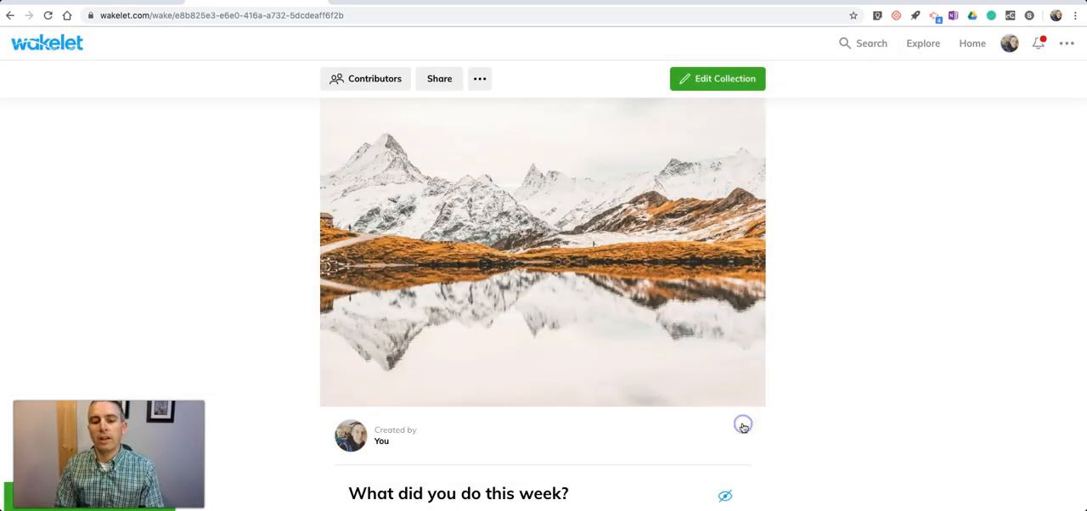
{"action": "mouse_move", "coordinate": [680, 322]}
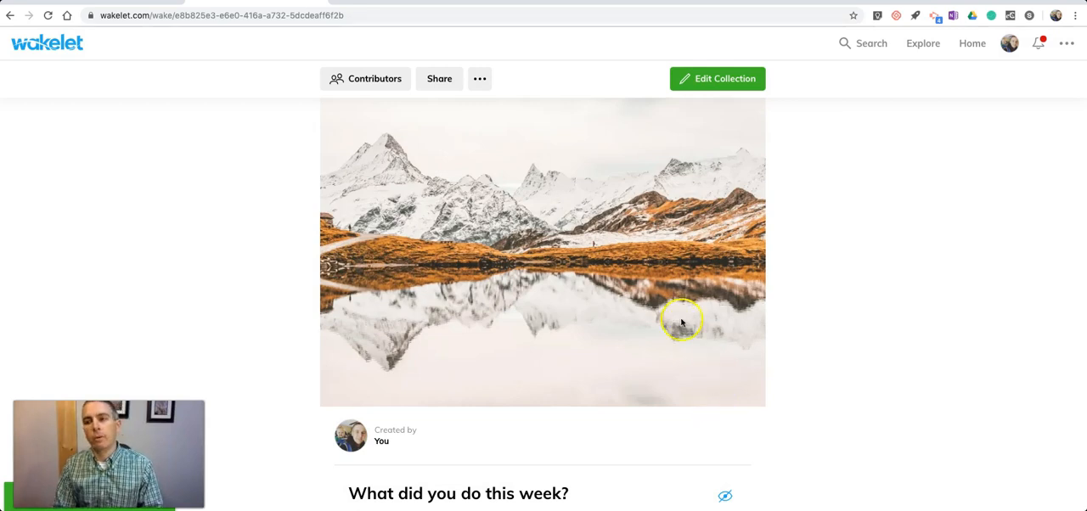
{"action": "mouse_move", "coordinate": [624, 310]}
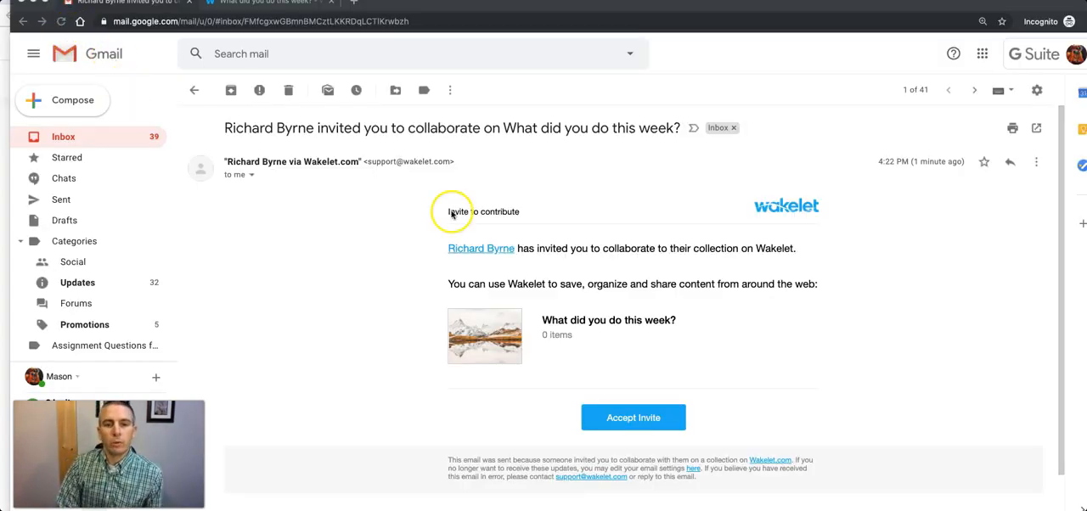
{"action": "mouse_move", "coordinate": [416, 196]}
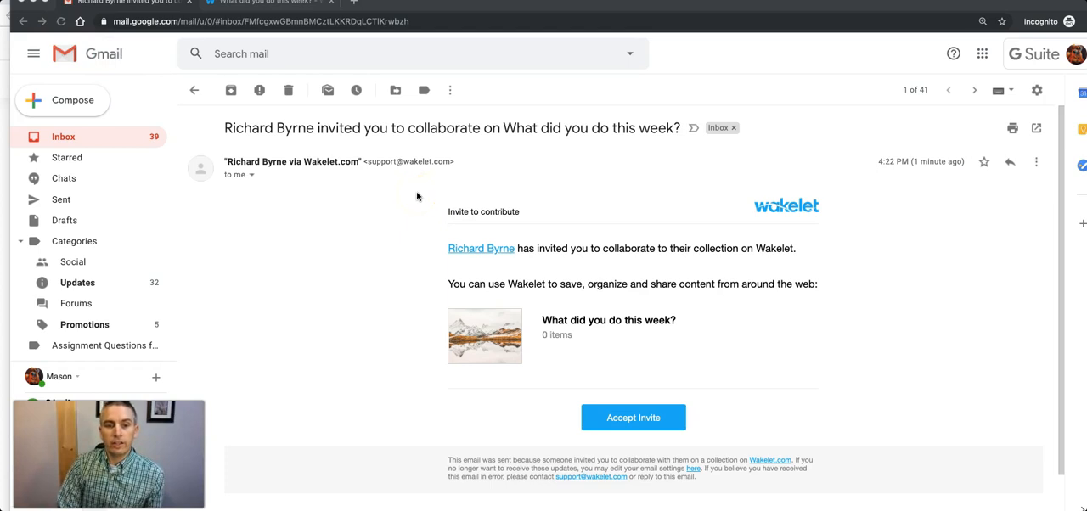
{"action": "mouse_move", "coordinate": [429, 207]}
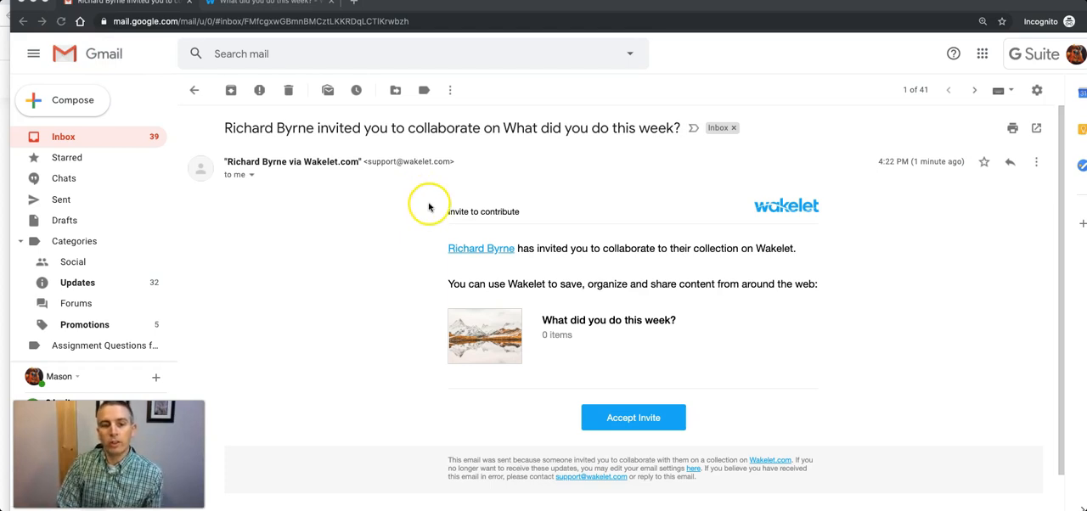
{"action": "mouse_move", "coordinate": [633, 417]}
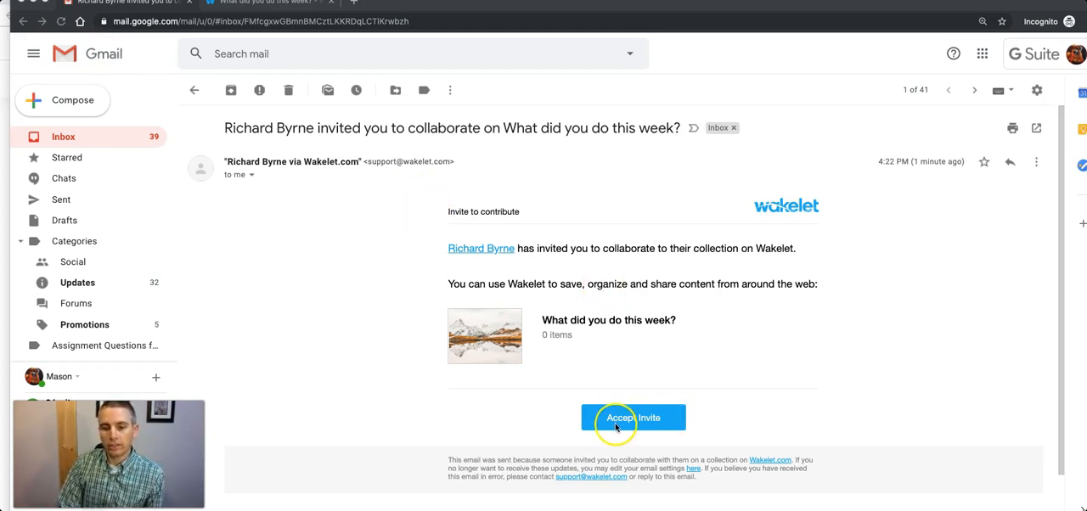
Step: Accept the Wakelet collaboration invite in Mason's Gmail inbox
{"action": "left_click", "coordinate": [632, 418]}
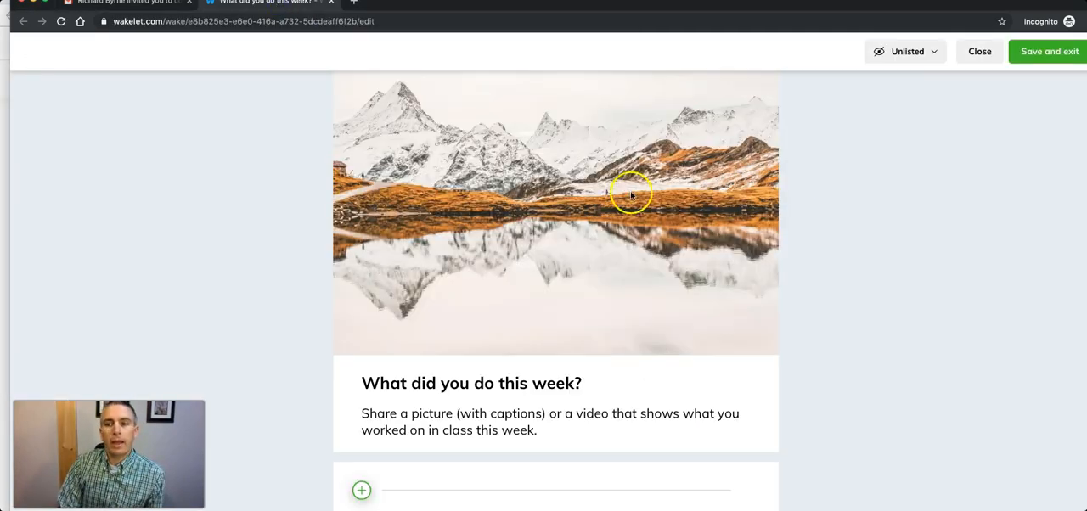
{"action": "mouse_move", "coordinate": [464, 186]}
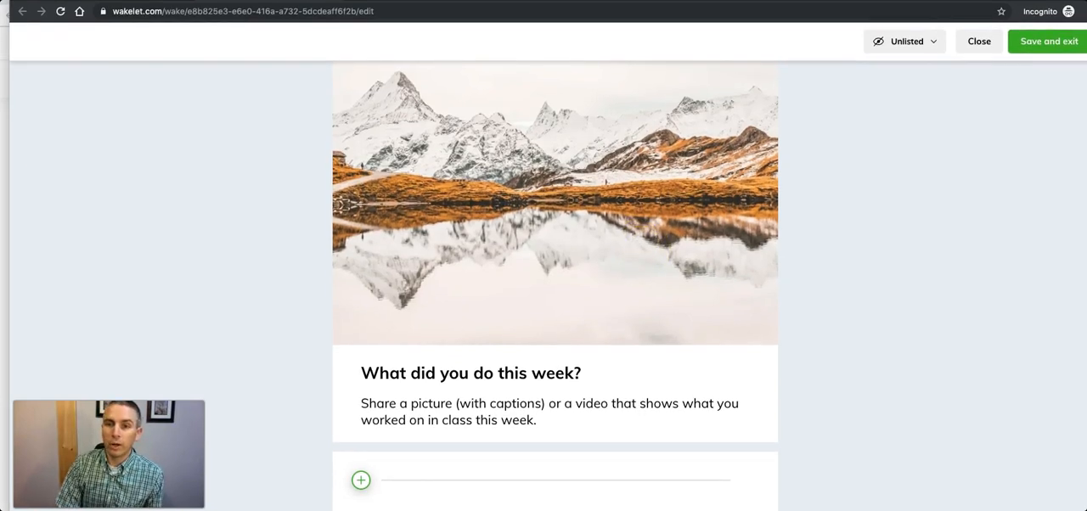
Step: Open the add-item menu offering link, text, YouTube, image, PDF, Drive and video
{"action": "left_click", "coordinate": [360, 480]}
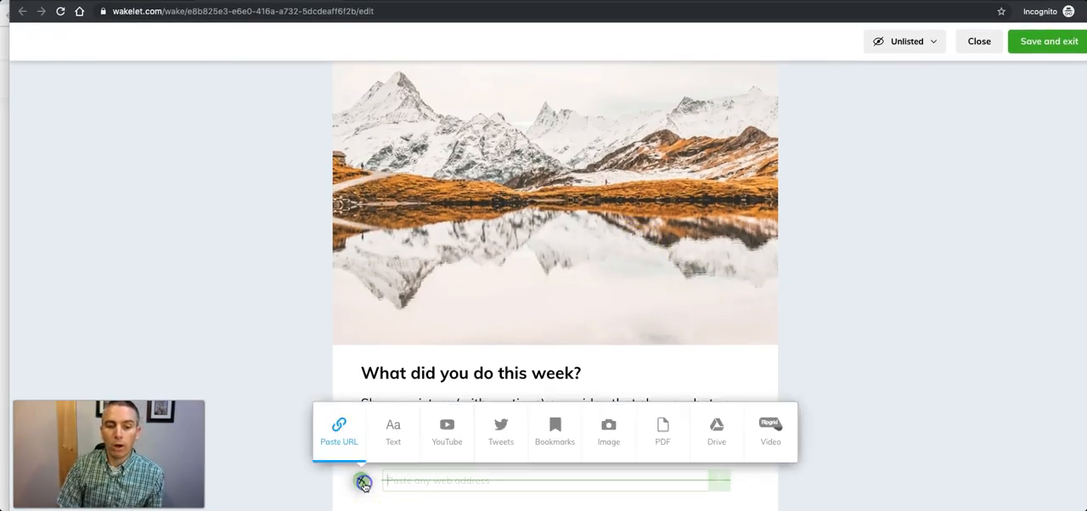